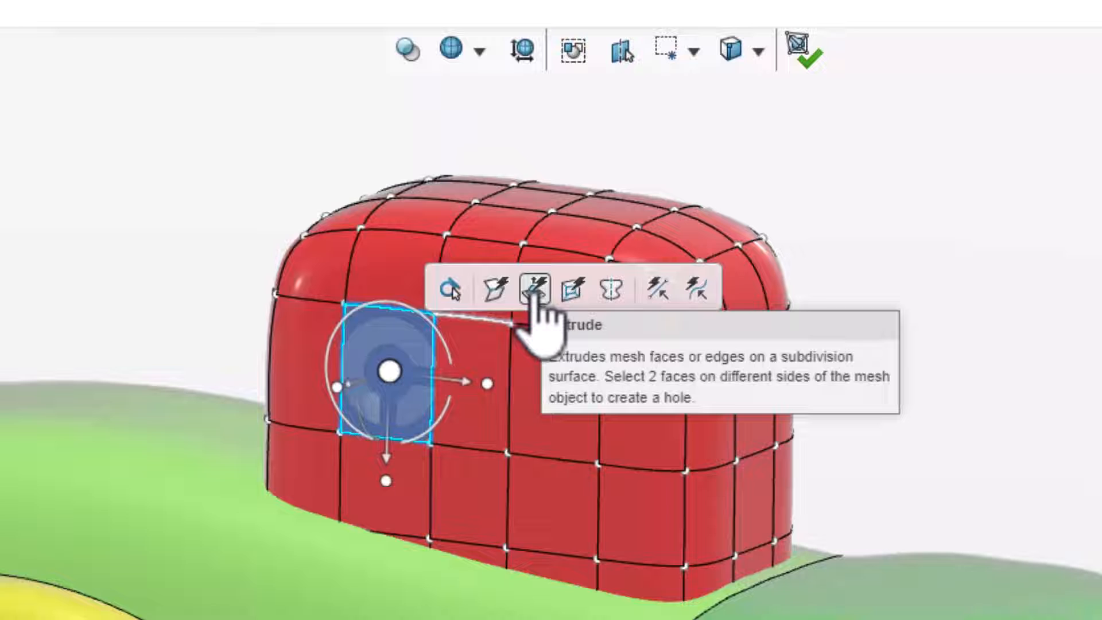
mouse_move(612, 324)
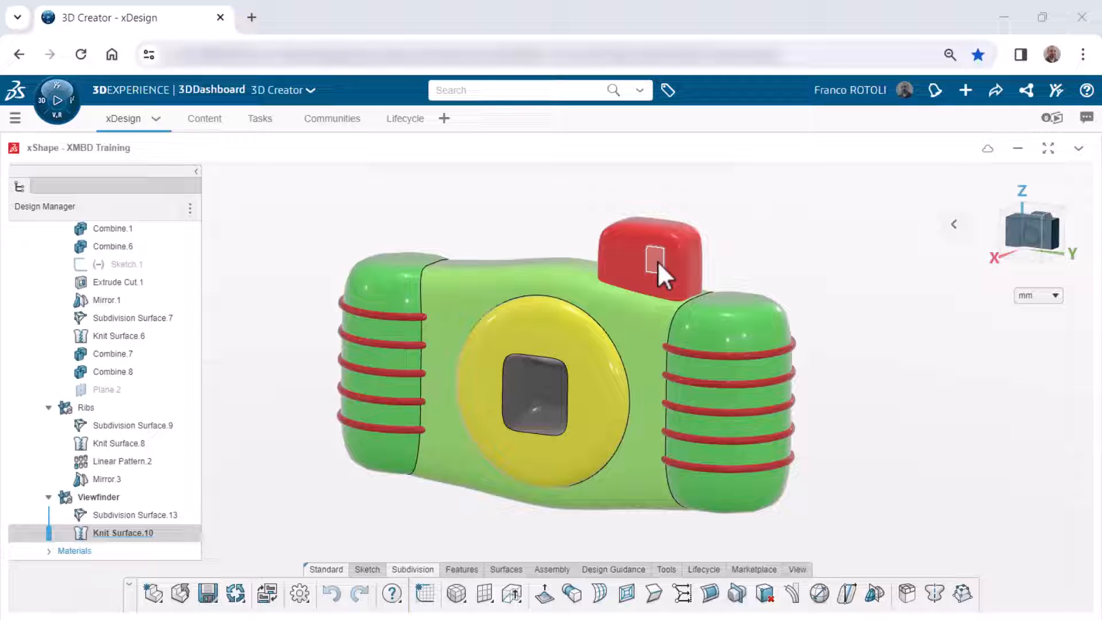
Reopen Subdivision Surface.13 and pull one side face of the viewfinder out into a short tube
left_click(649, 261)
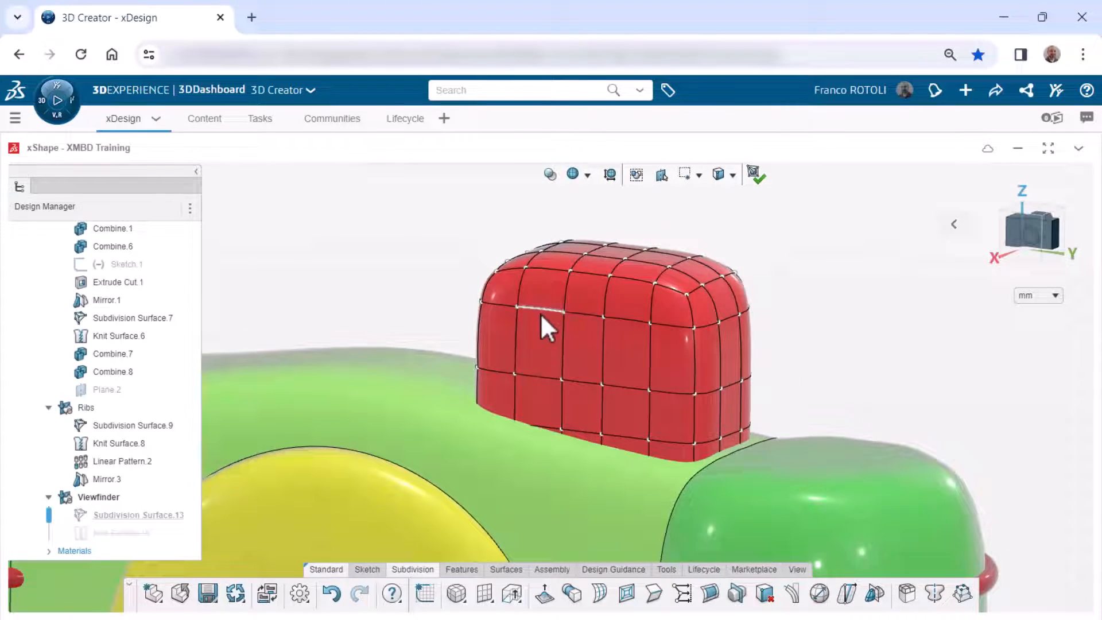
left_click(540, 344)
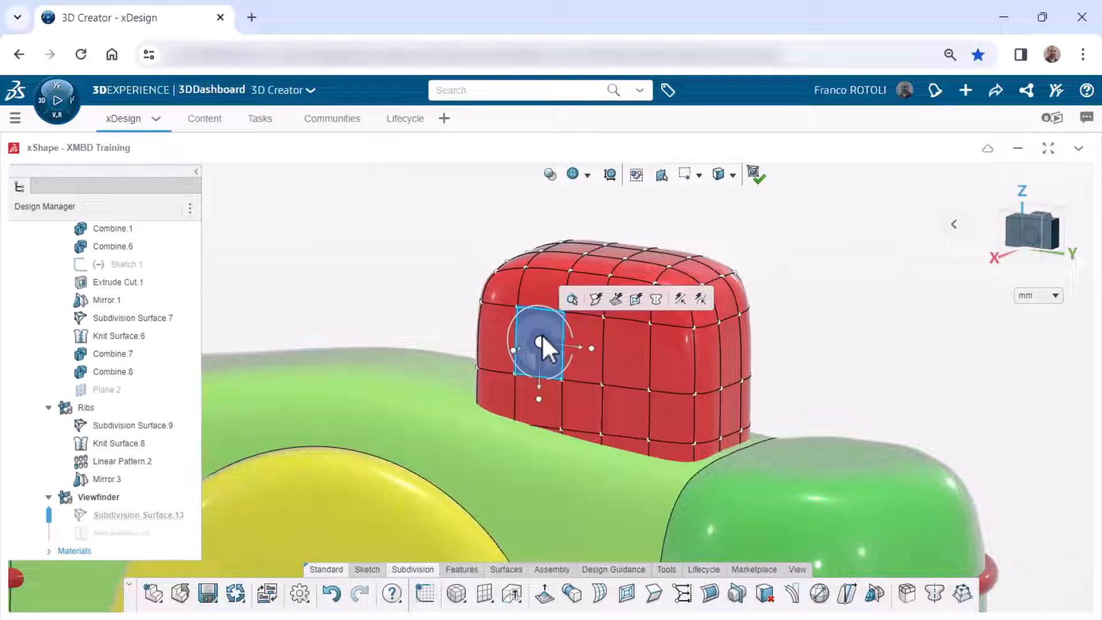
mouse_move(635, 298)
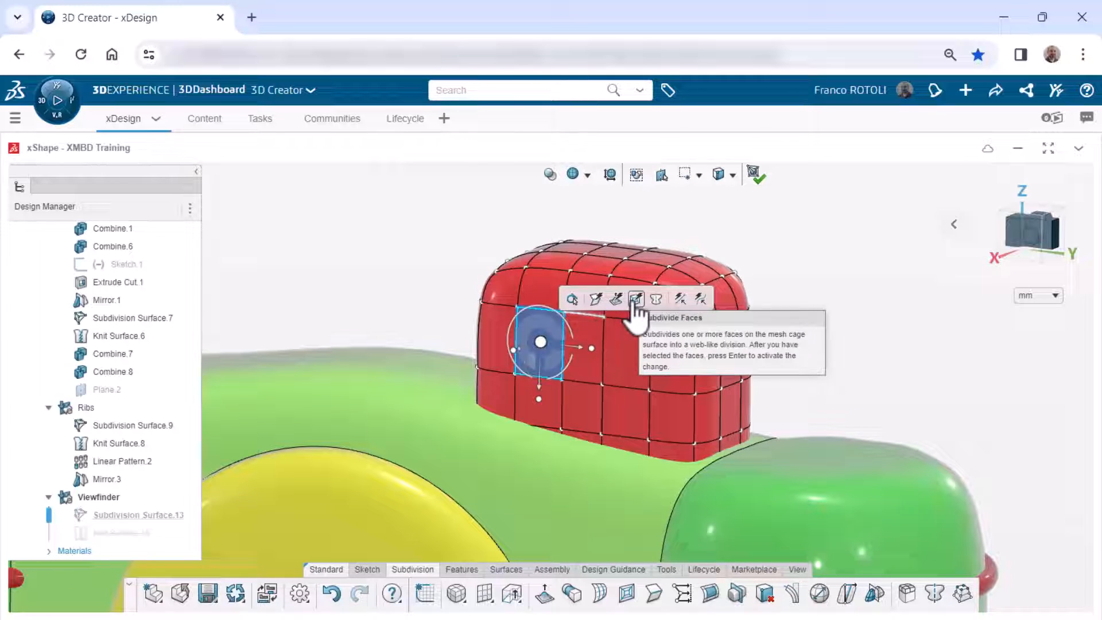
mouse_move(622, 316)
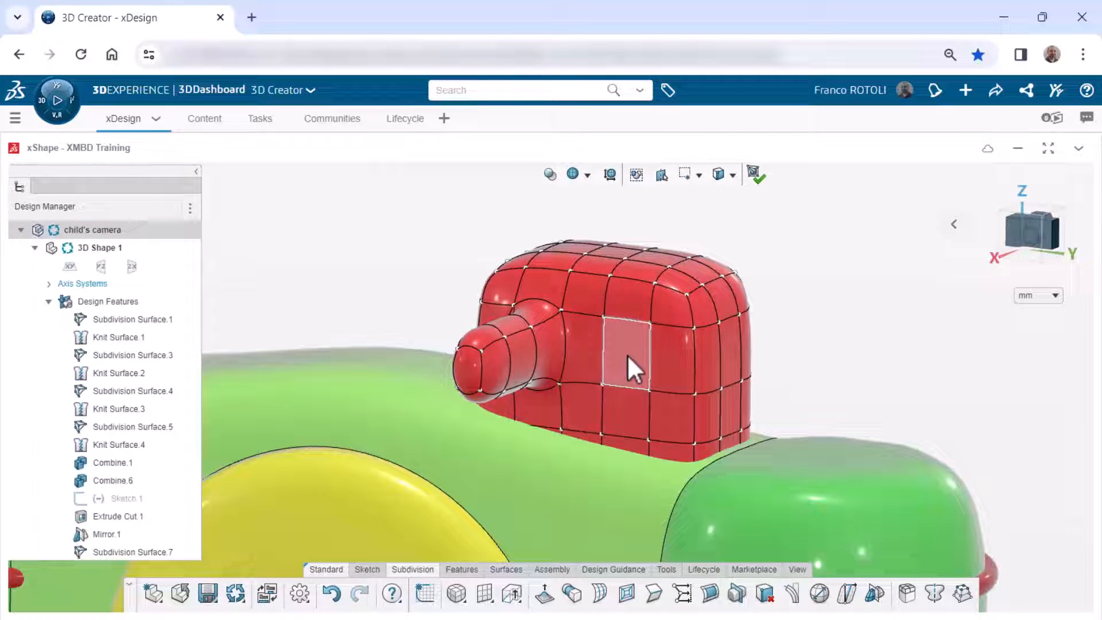
Extrude the opposite face so an oval hole runs straight through the viewfinder block
left_click(625, 358)
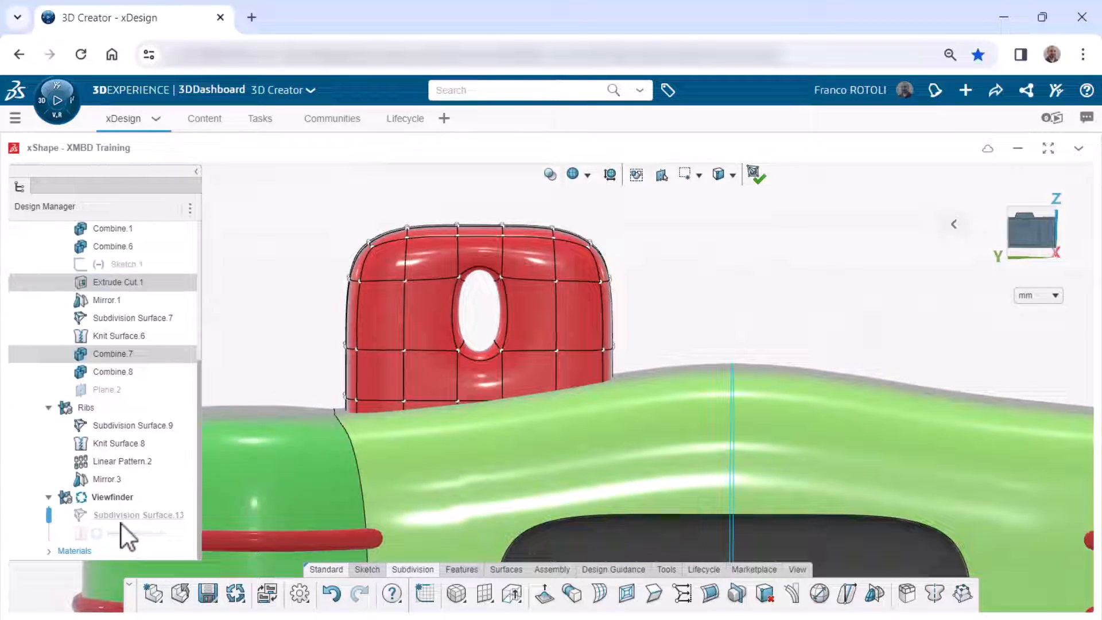
Make the hole symmetric about Plane.2, crease one side edge, and knit the cage back to a solid
left_click(107, 389)
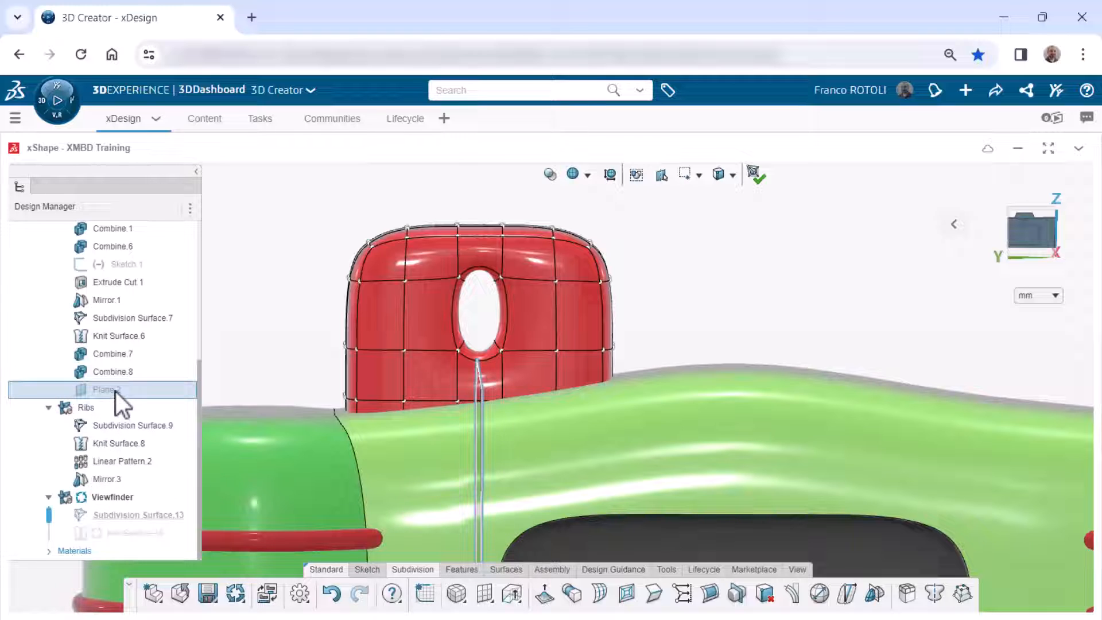
left_click(107, 390)
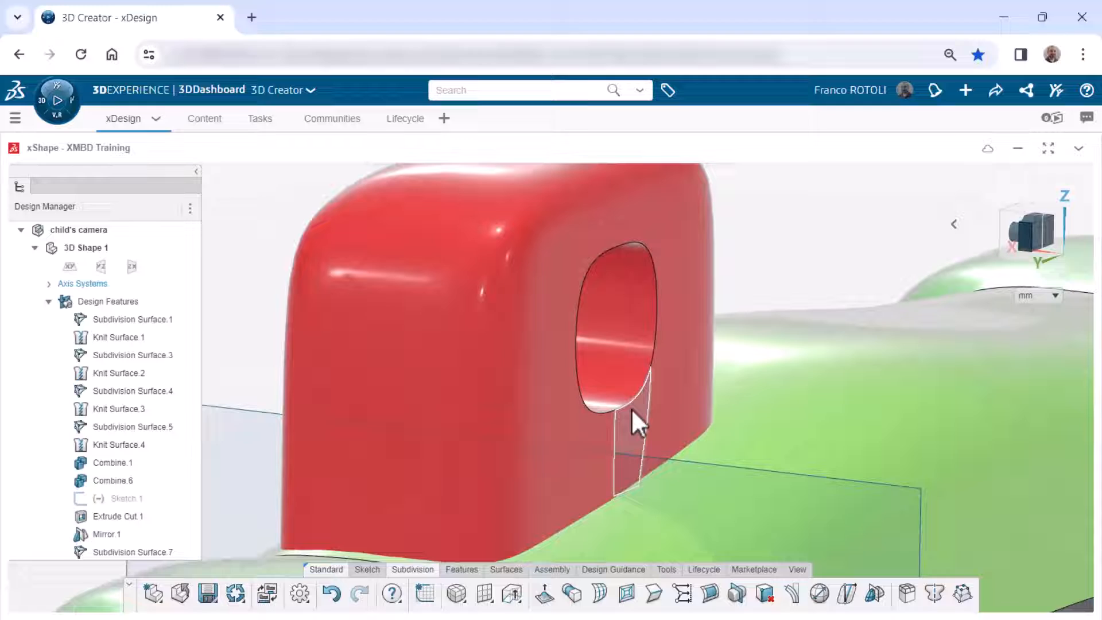
Round the rim edge of the viewfinder's hole with a 1 mm fillet
left_click(626, 400)
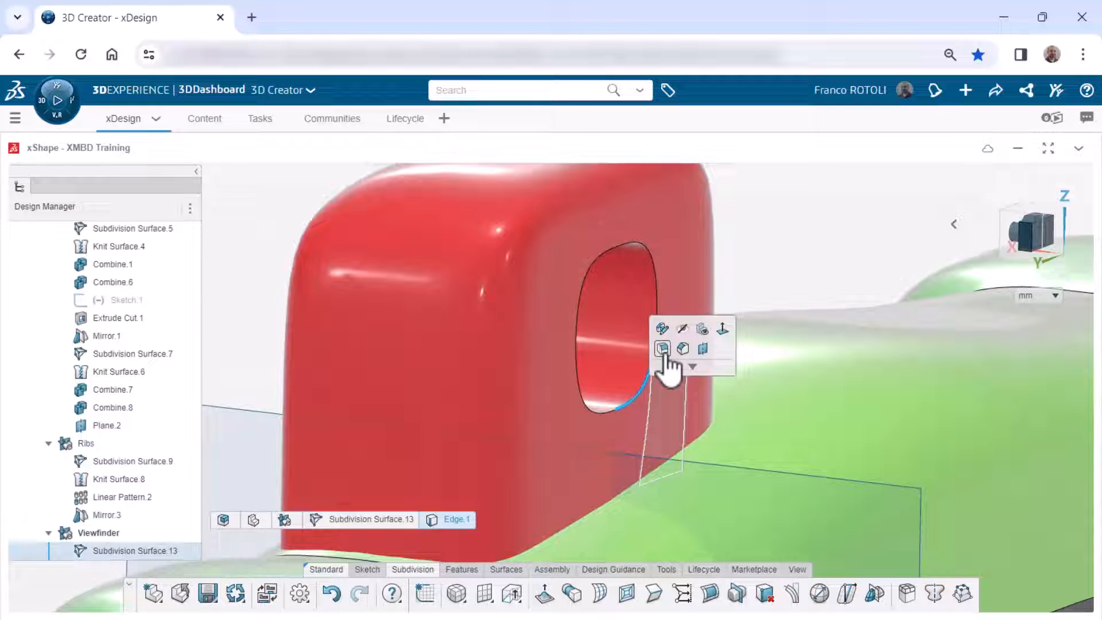
left_click(662, 349)
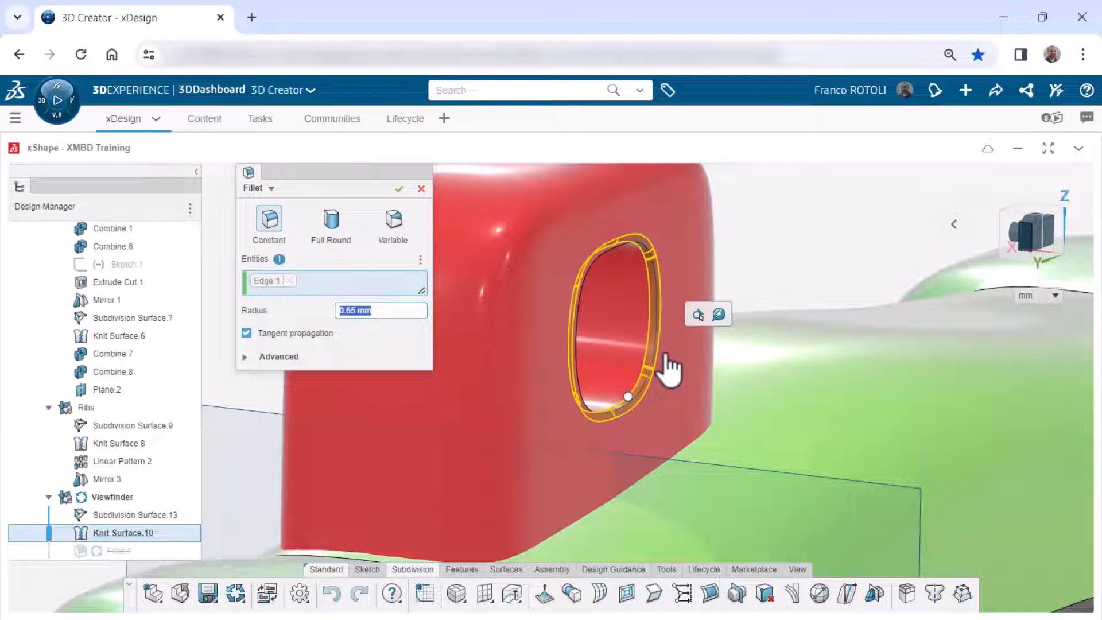
mouse_move(376, 311)
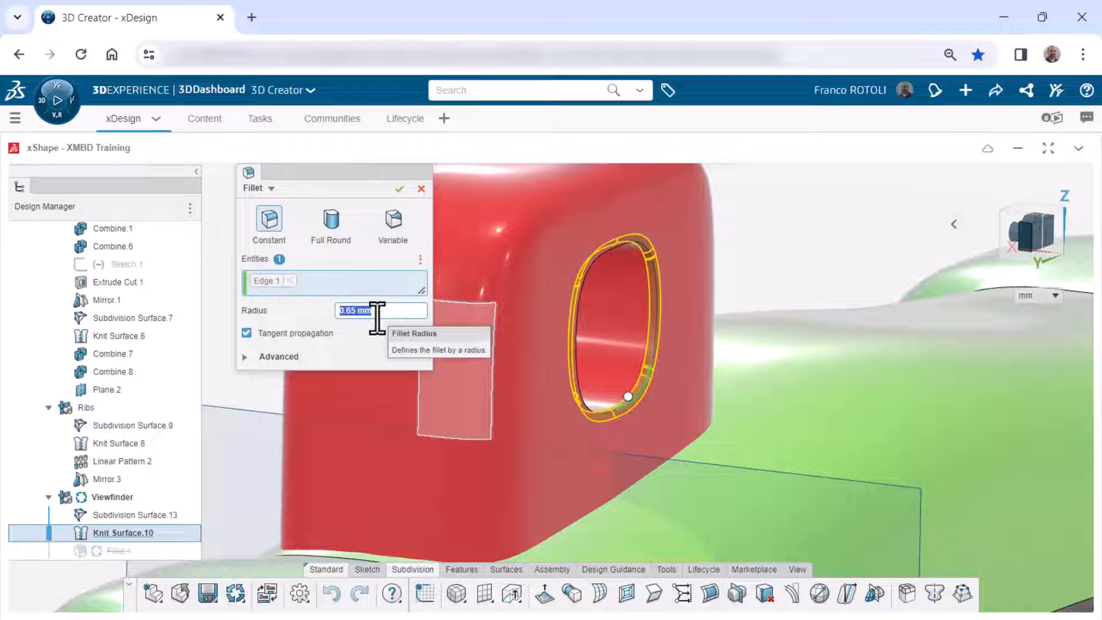
type("1 mm")
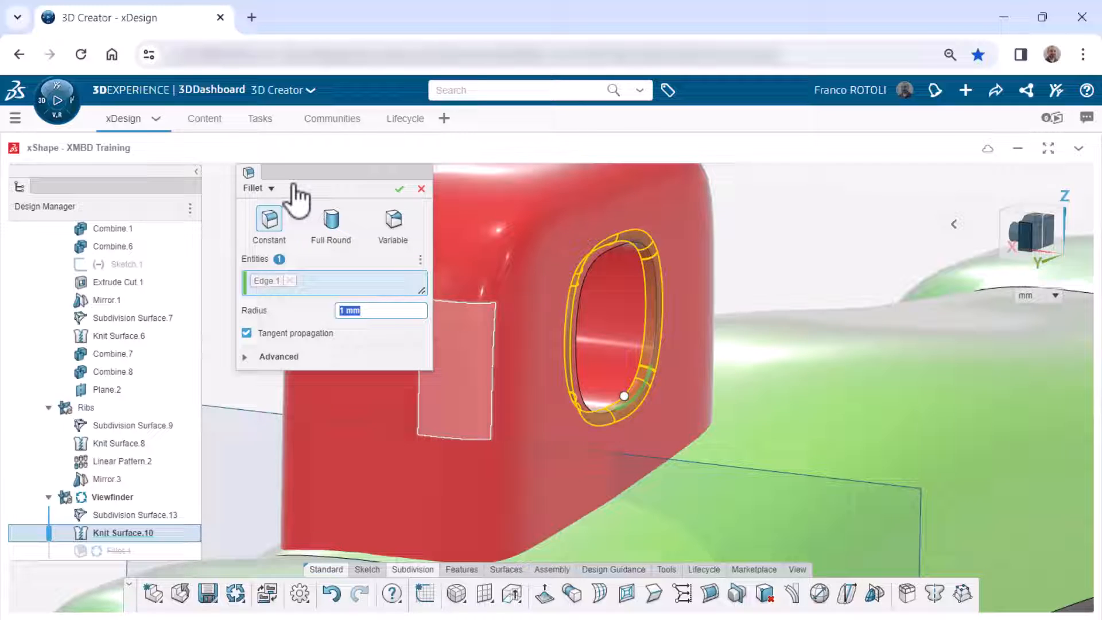
left_click(400, 188)
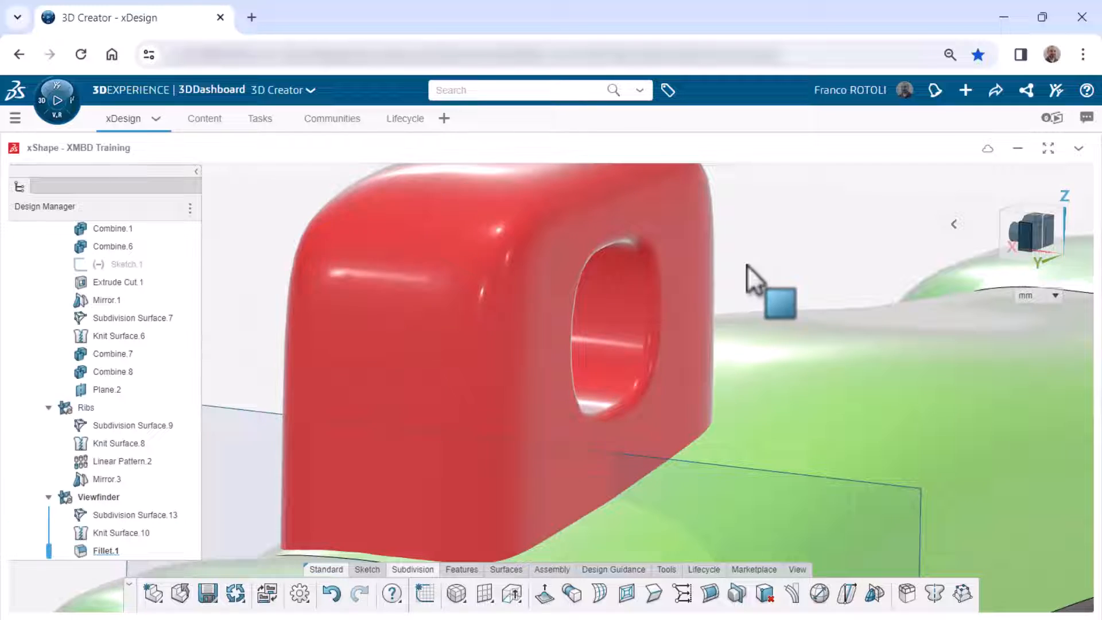
left_click_drag(752, 282, 597, 312)
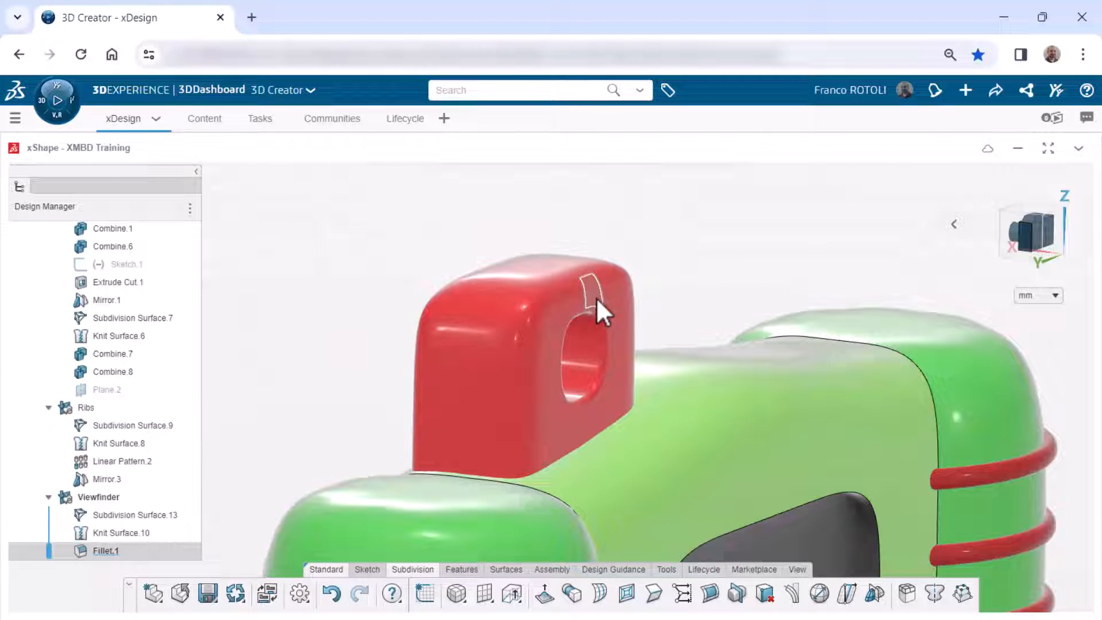